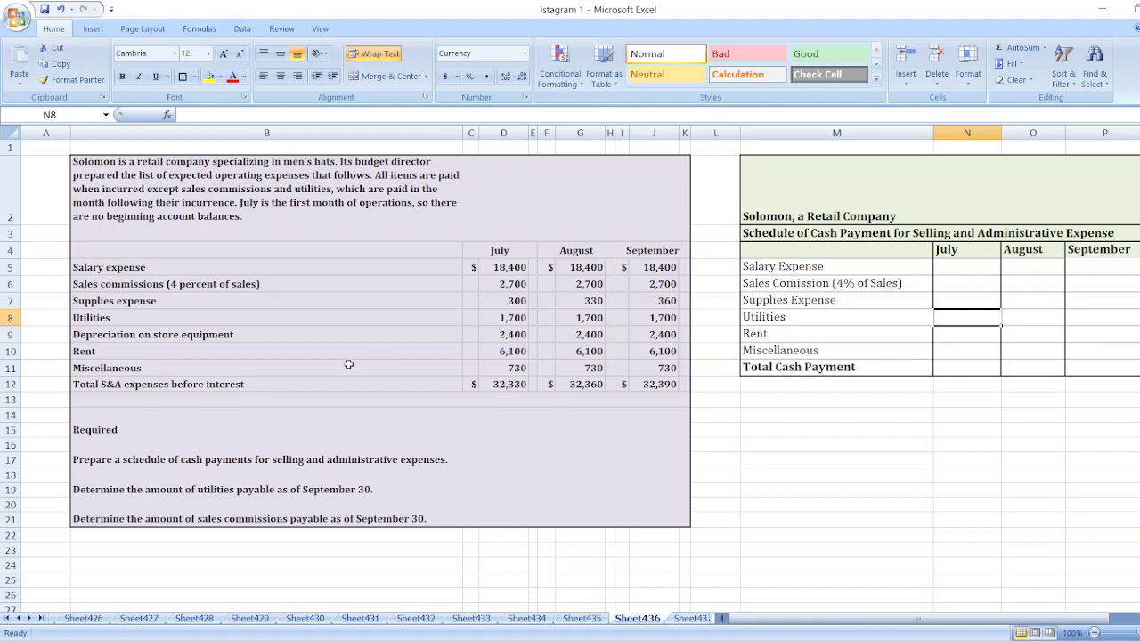
pyautogui.moveTo(567, 324)
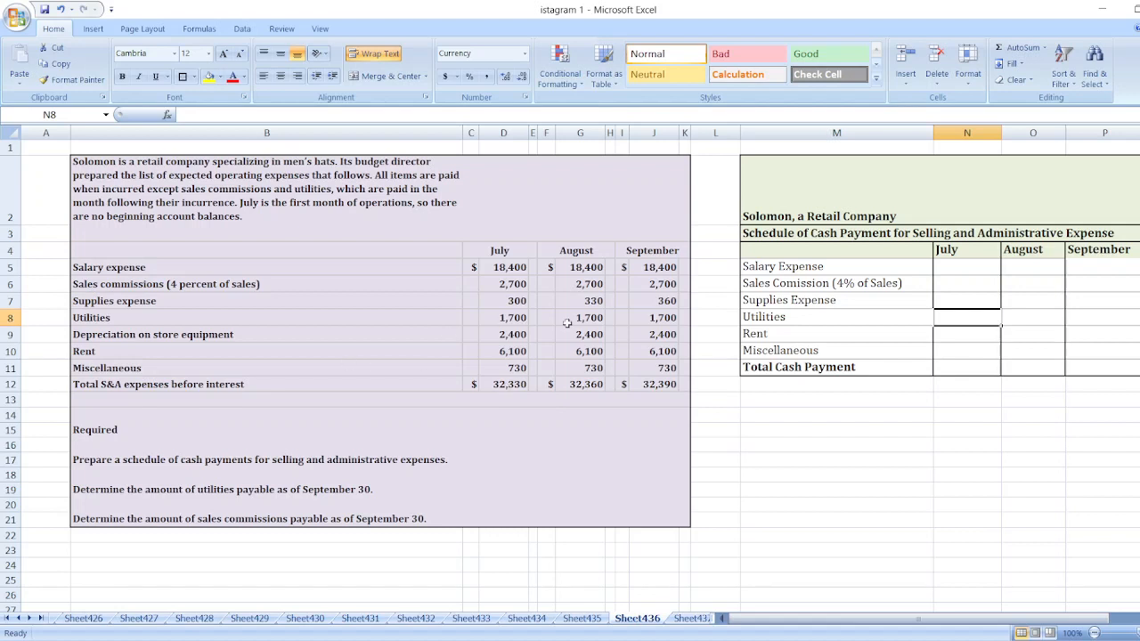
pyautogui.moveTo(225, 445)
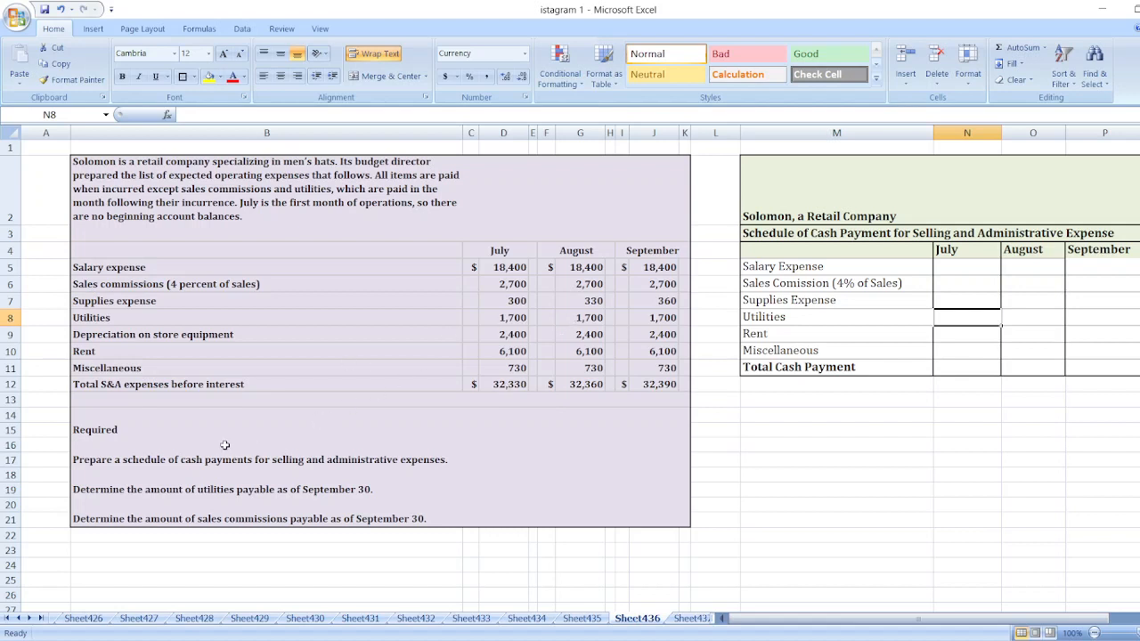
pyautogui.moveTo(536, 436)
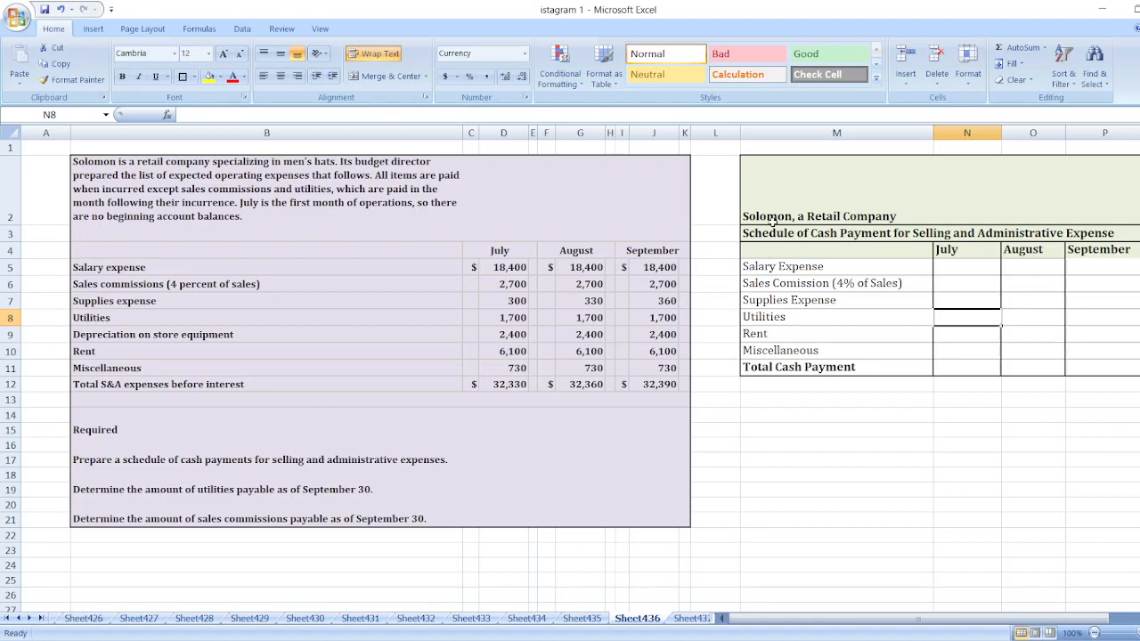
# Enter $18,400 salary for July–September, $2,700 August–September commissions, and supplies of $300 and $330
pyautogui.click(837, 216)
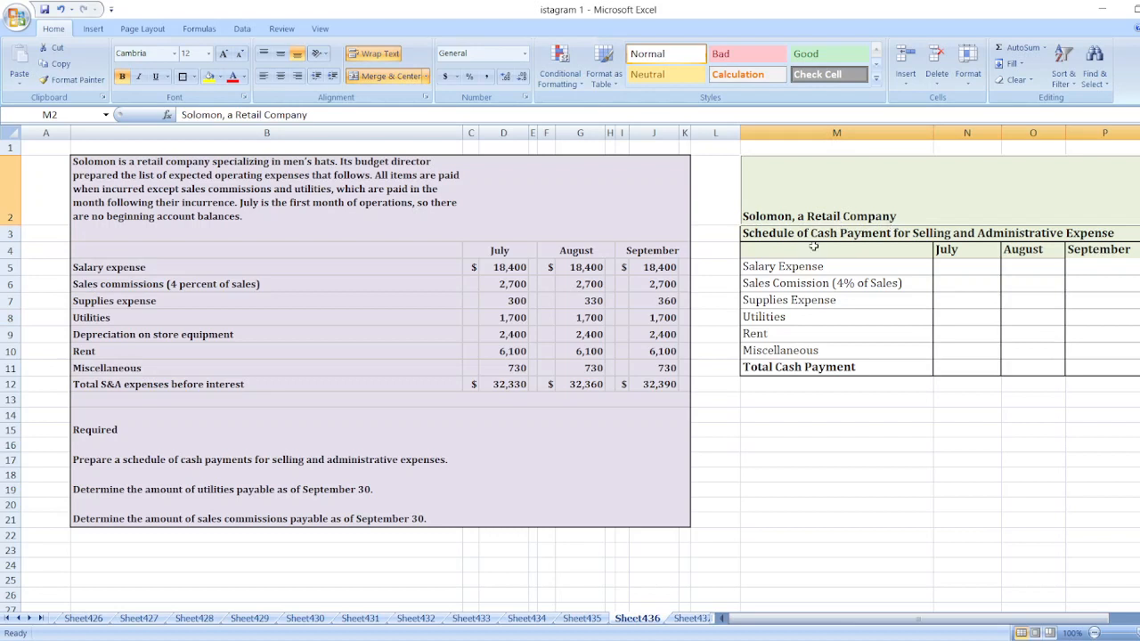
pyautogui.moveTo(858, 341)
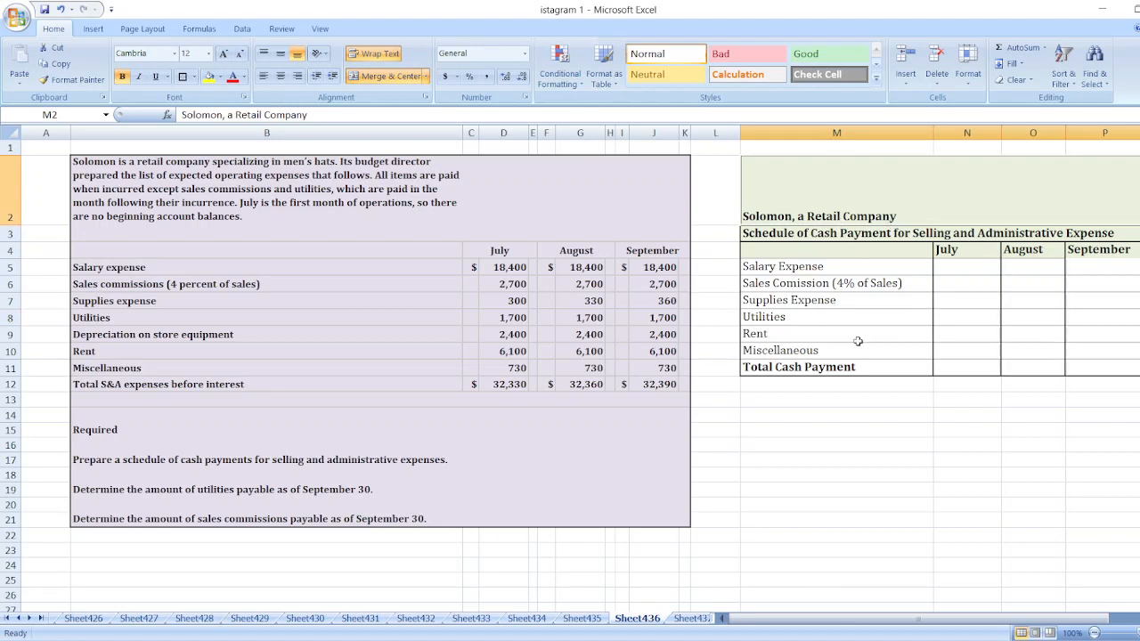
pyautogui.moveTo(958, 316)
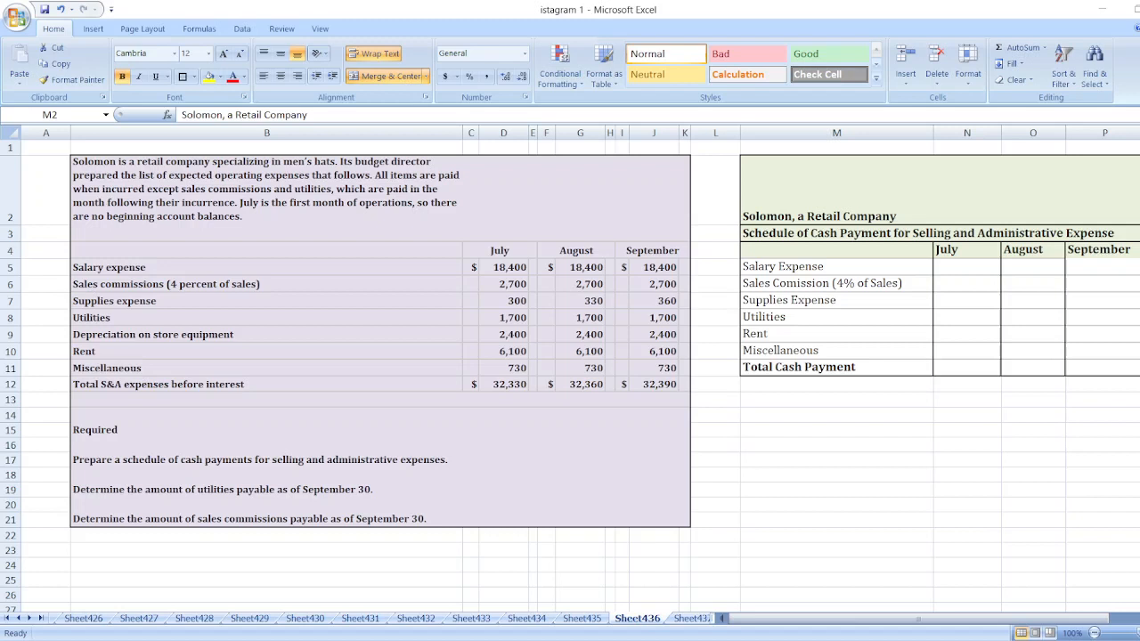
pyautogui.click(966, 266)
pyautogui.write('$18,400')
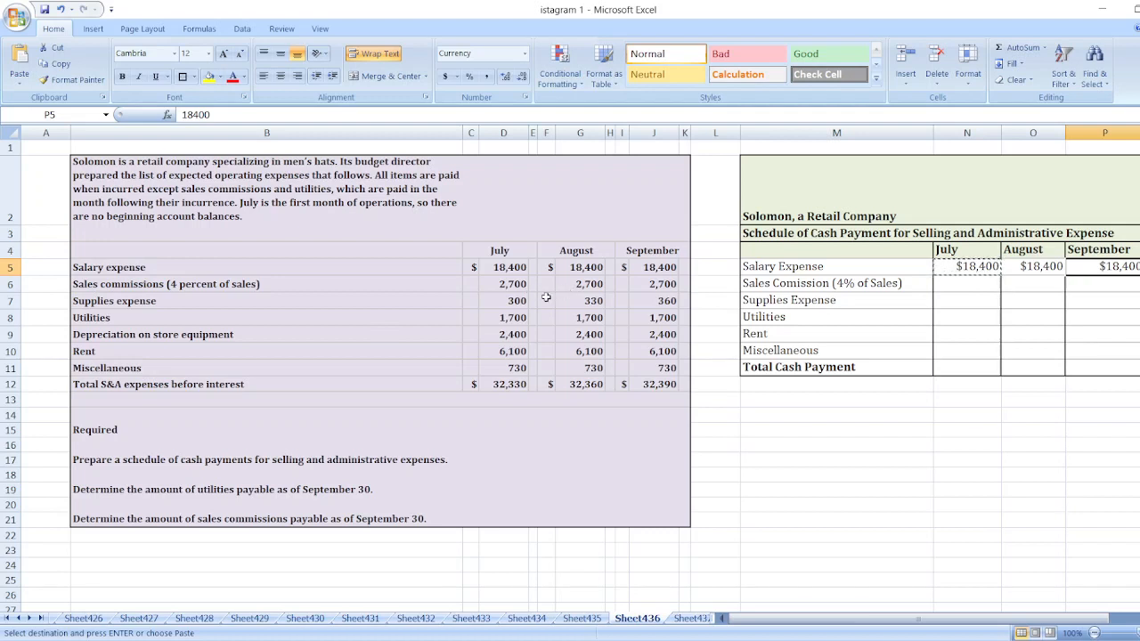
pyautogui.moveTo(847, 378)
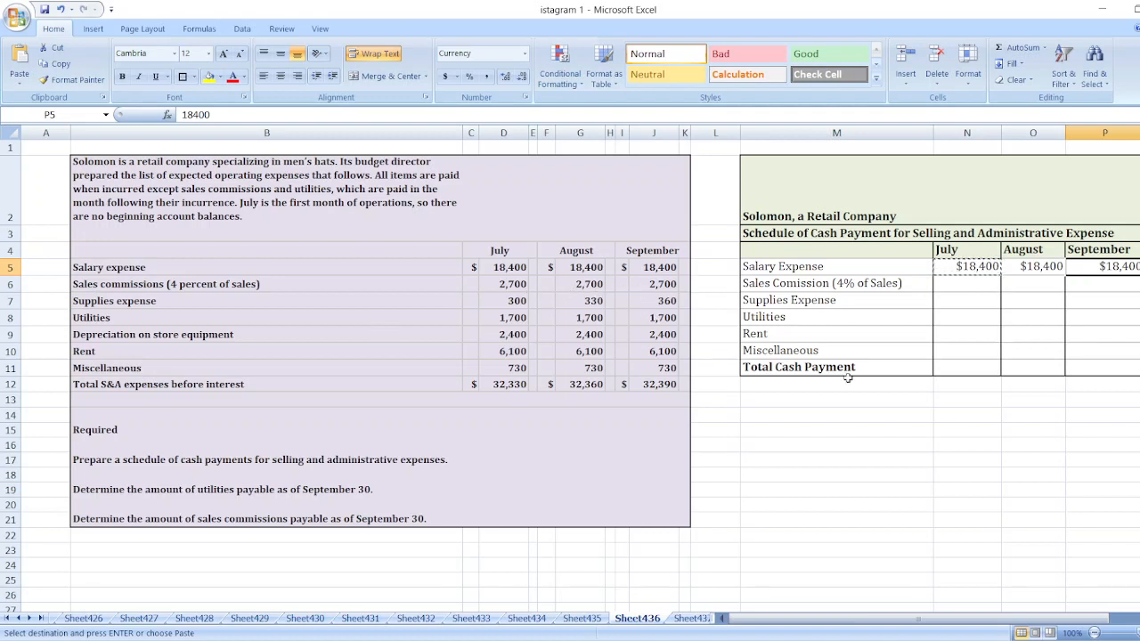
pyautogui.click(1033, 283)
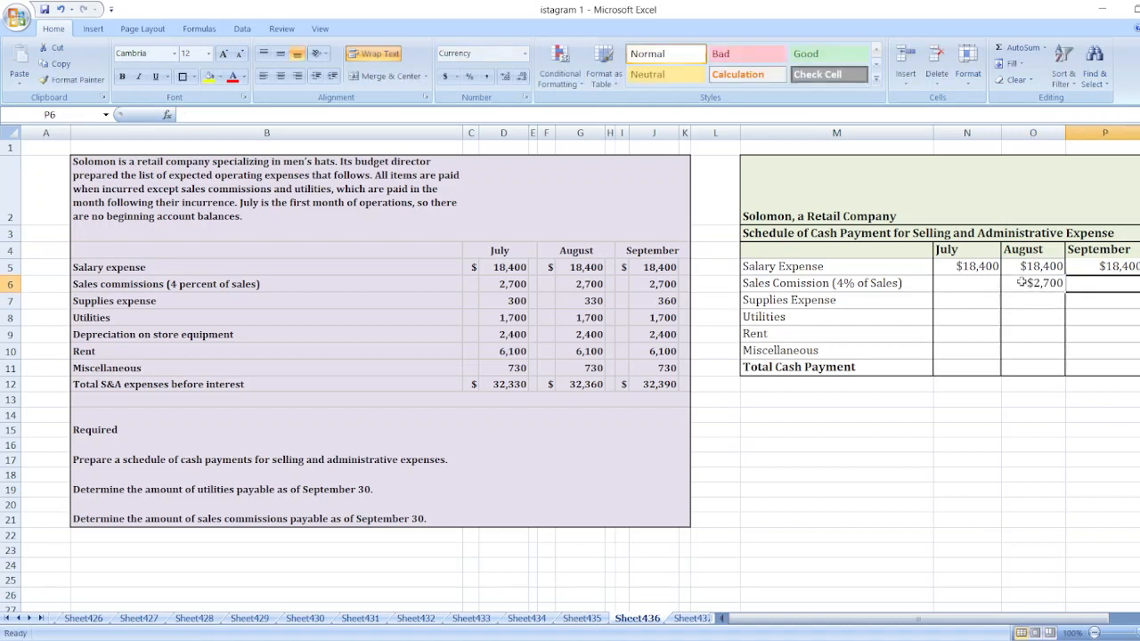
pyautogui.write('$2700')
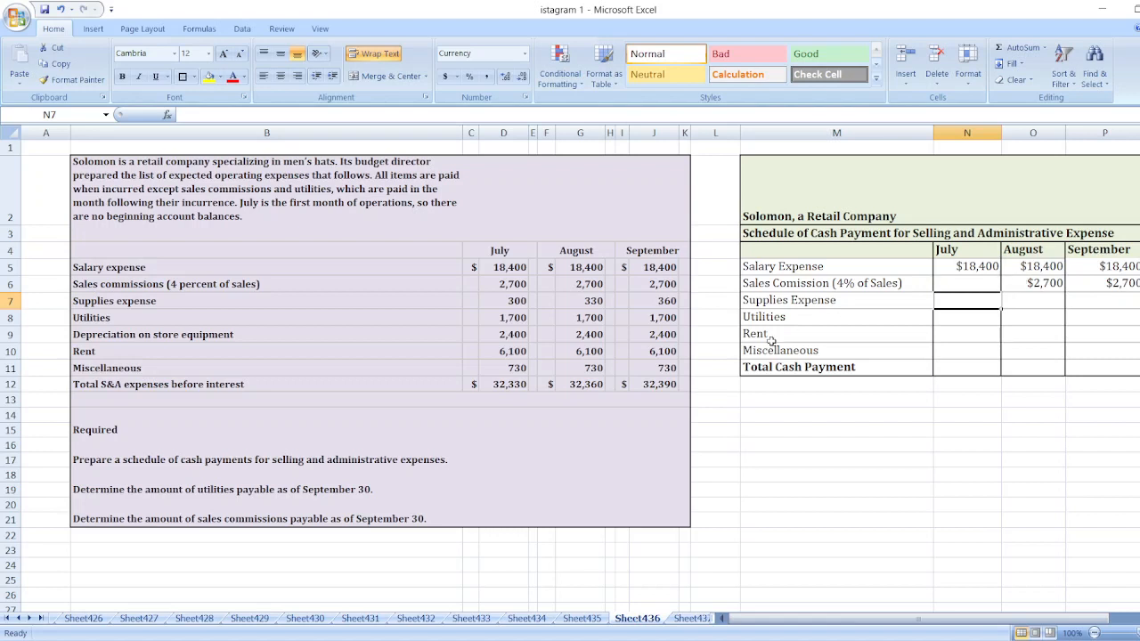
pyautogui.moveTo(767, 316)
pyautogui.write('$300')
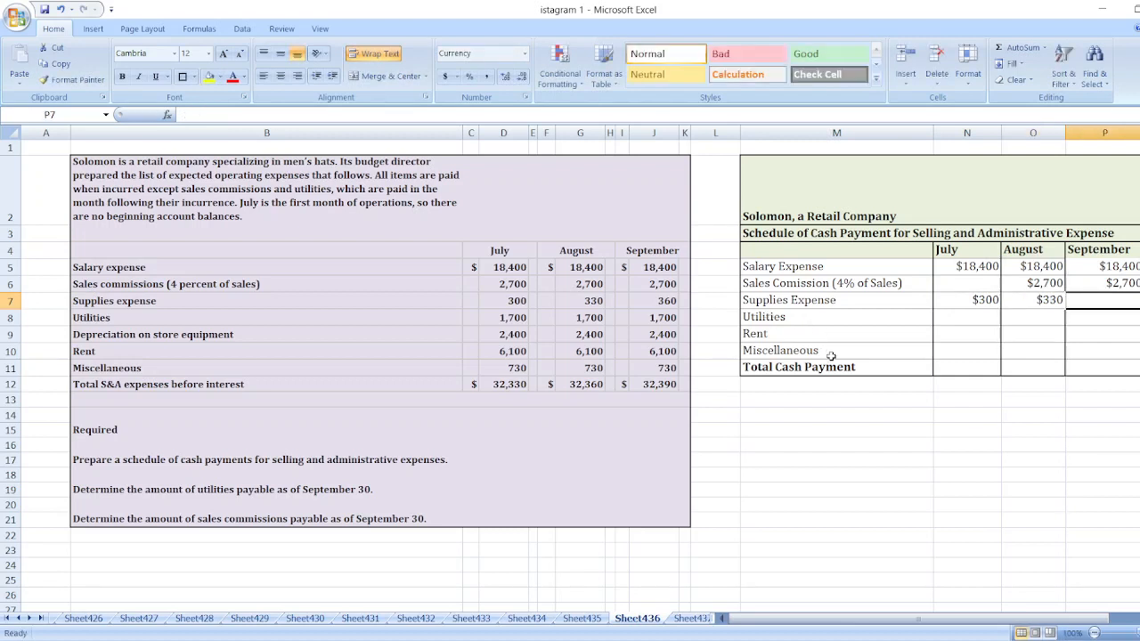
# Enter September supplies, $1,700 August–September utilities, and $6,100 rent and $730 miscellaneous monthly
pyautogui.click(967, 317)
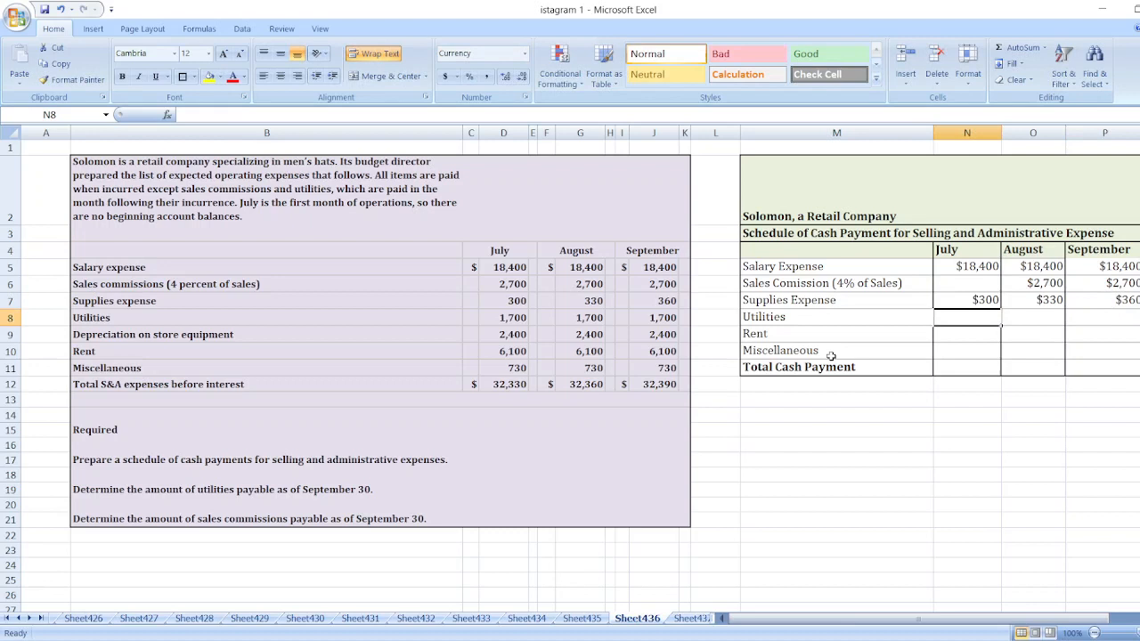
pyautogui.moveTo(228, 328)
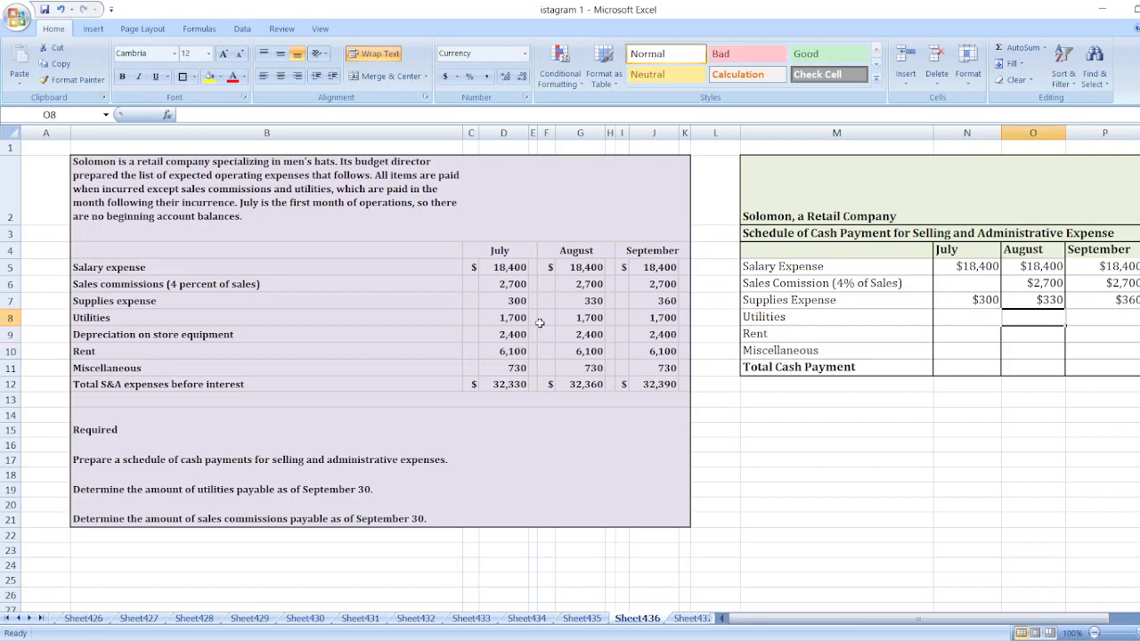
pyautogui.write('$1,700')
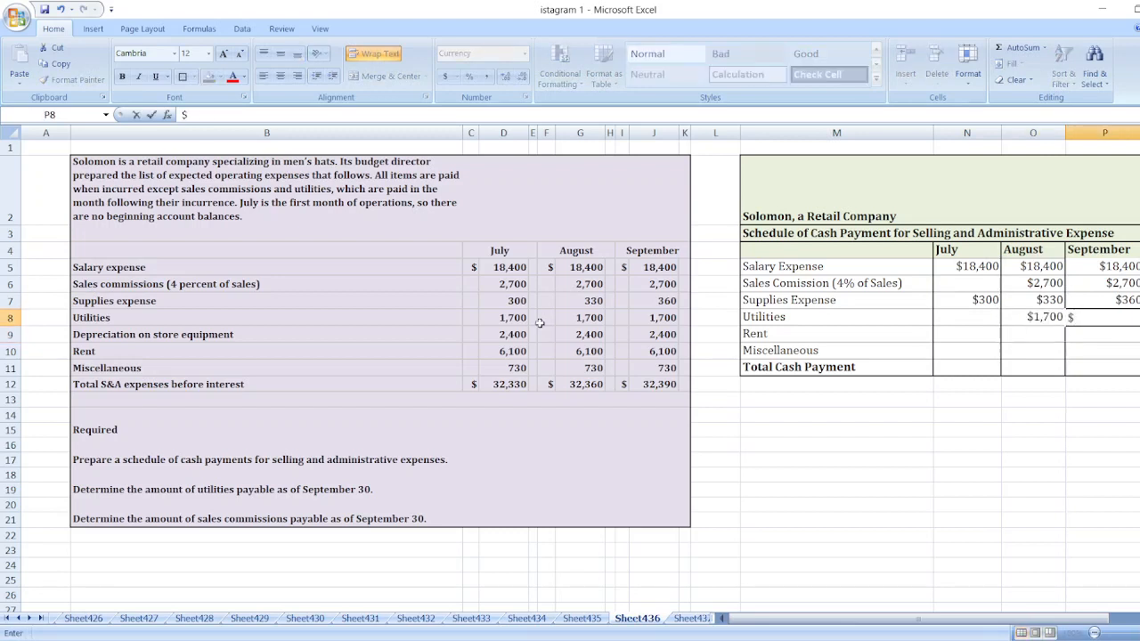
pyautogui.write('1,700')
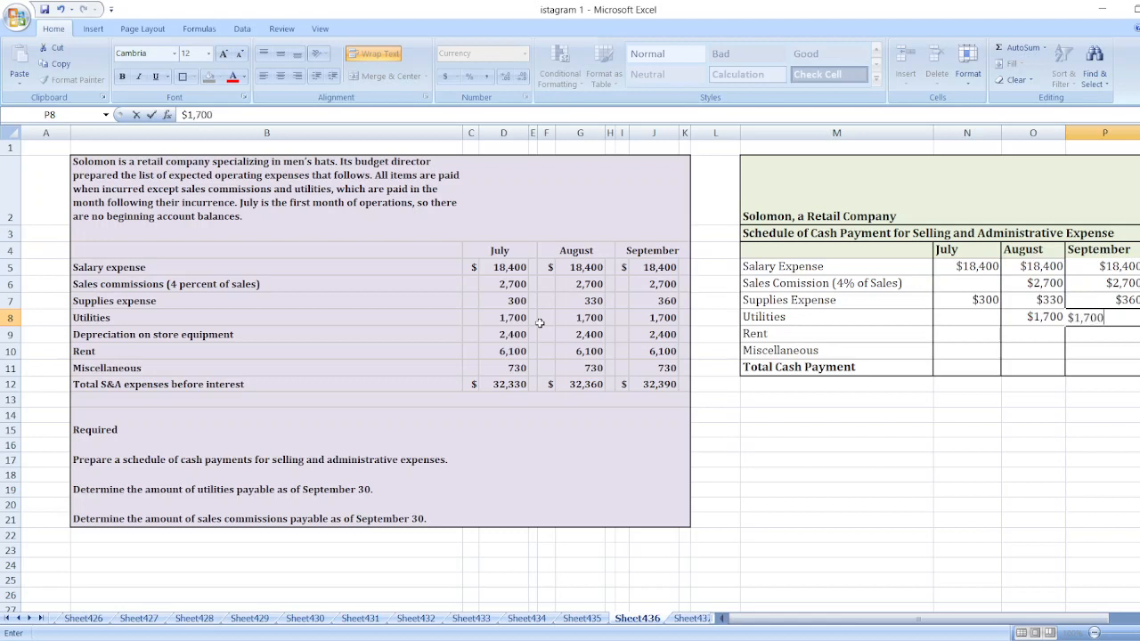
pyautogui.click(967, 333)
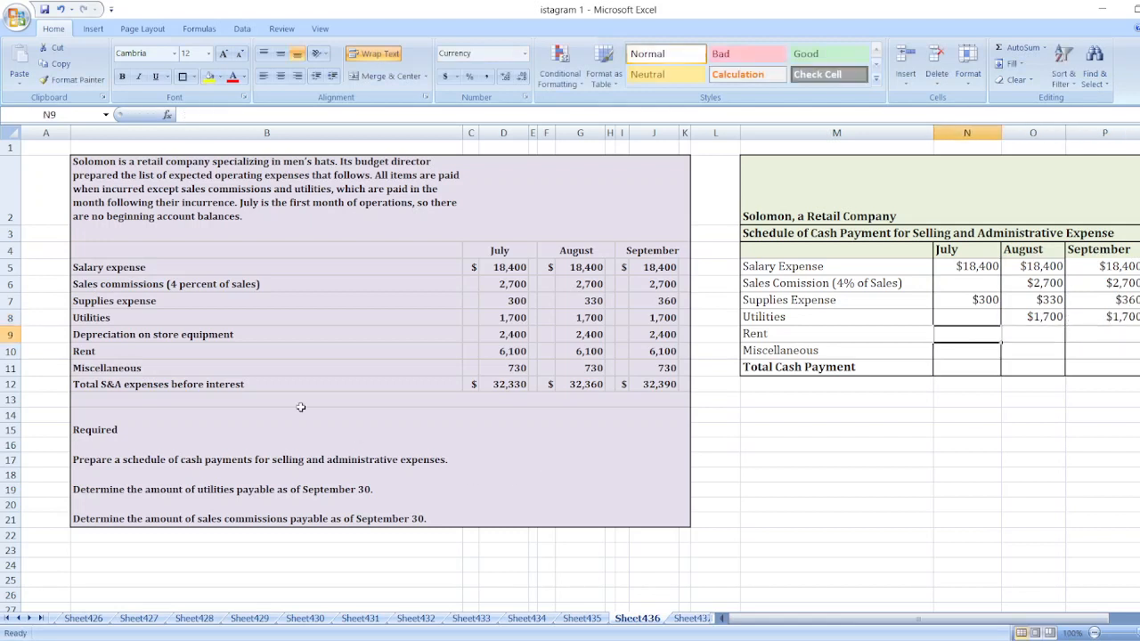
pyautogui.write('$61')
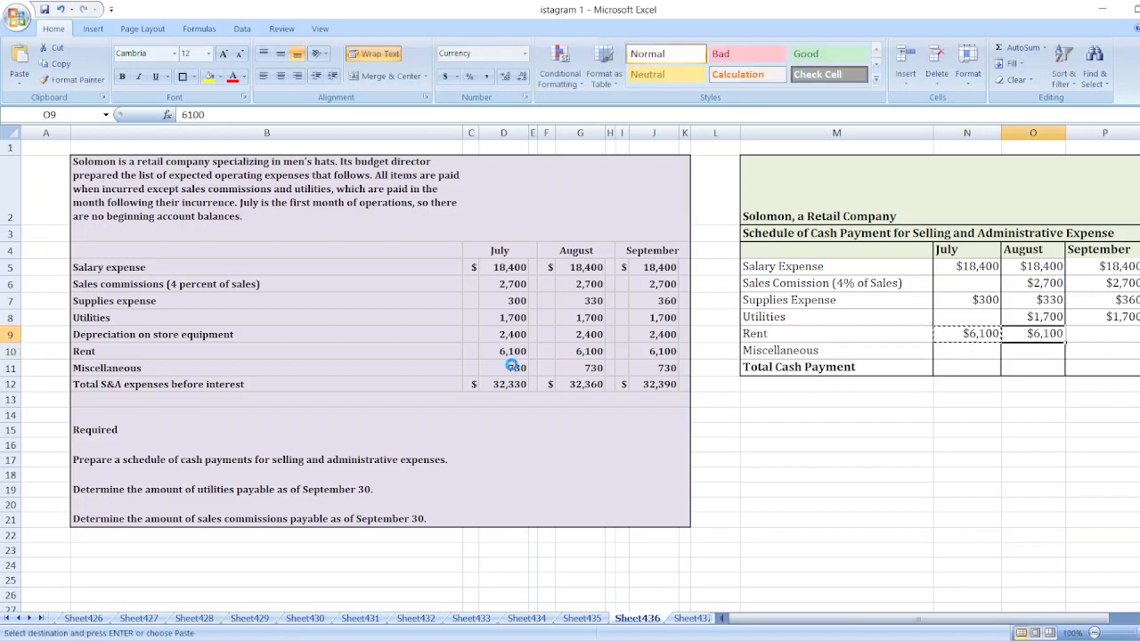
pyautogui.click(1123, 334)
pyautogui.write('=su')
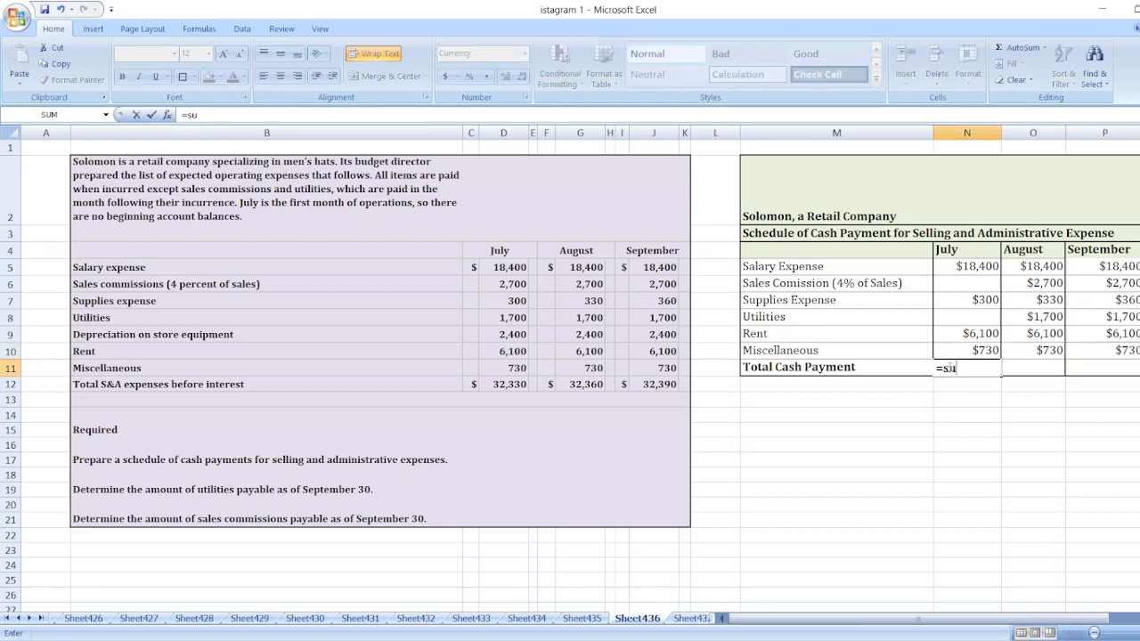
# Sum N5:N10 in N11 and copy across for totals of $25,530, $29,960 and $29,990
pyautogui.write('m(N5:N10')
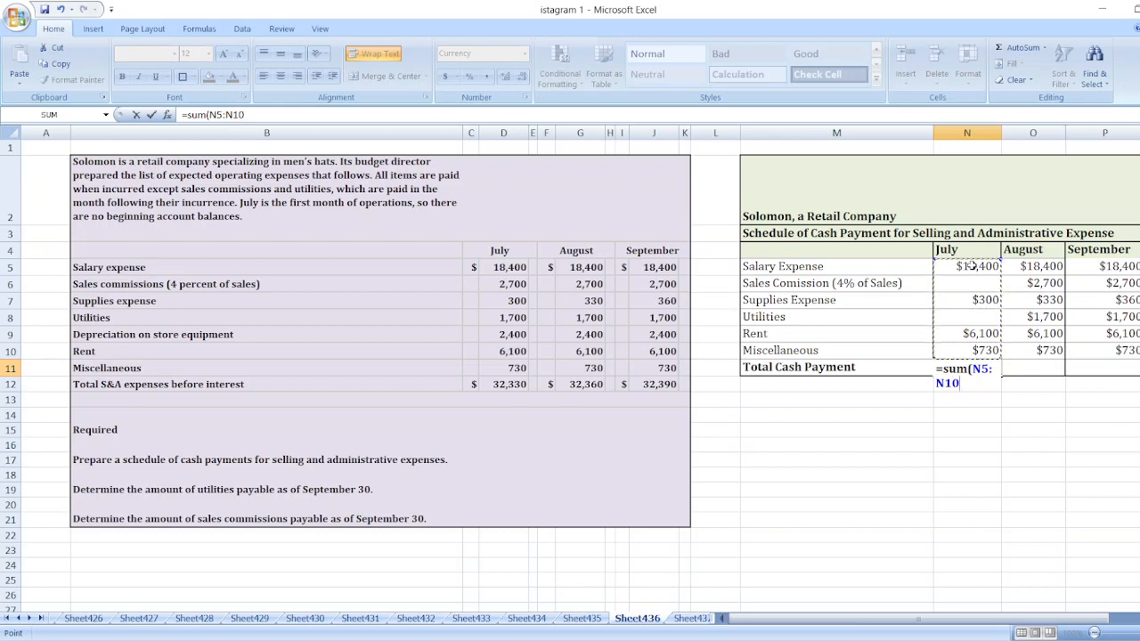
pyautogui.press('Return')
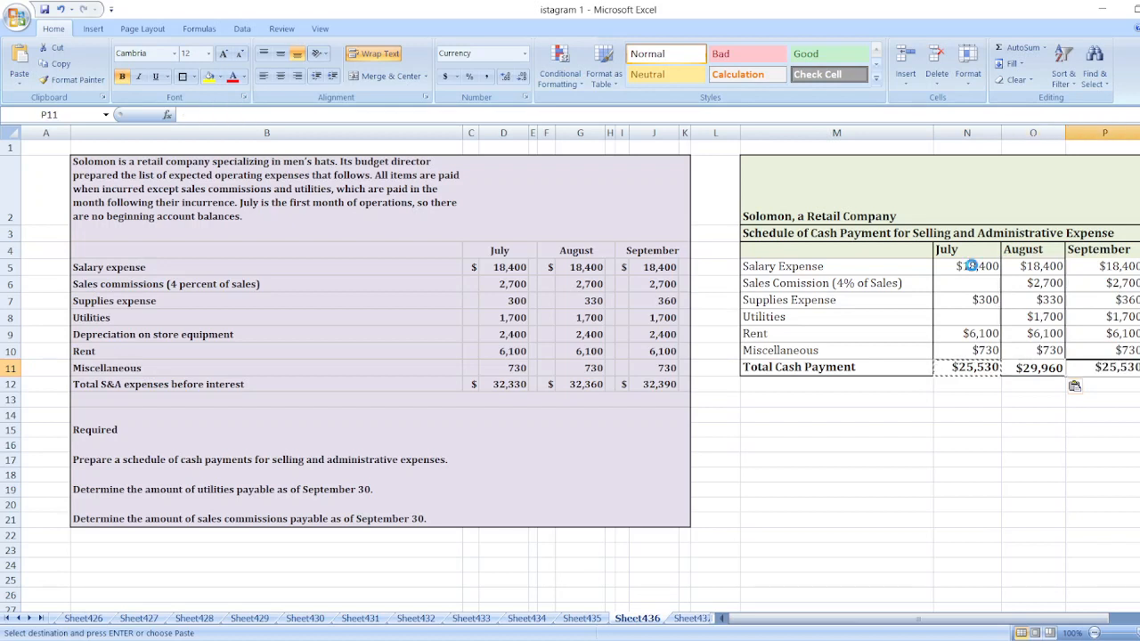
pyautogui.click(967, 461)
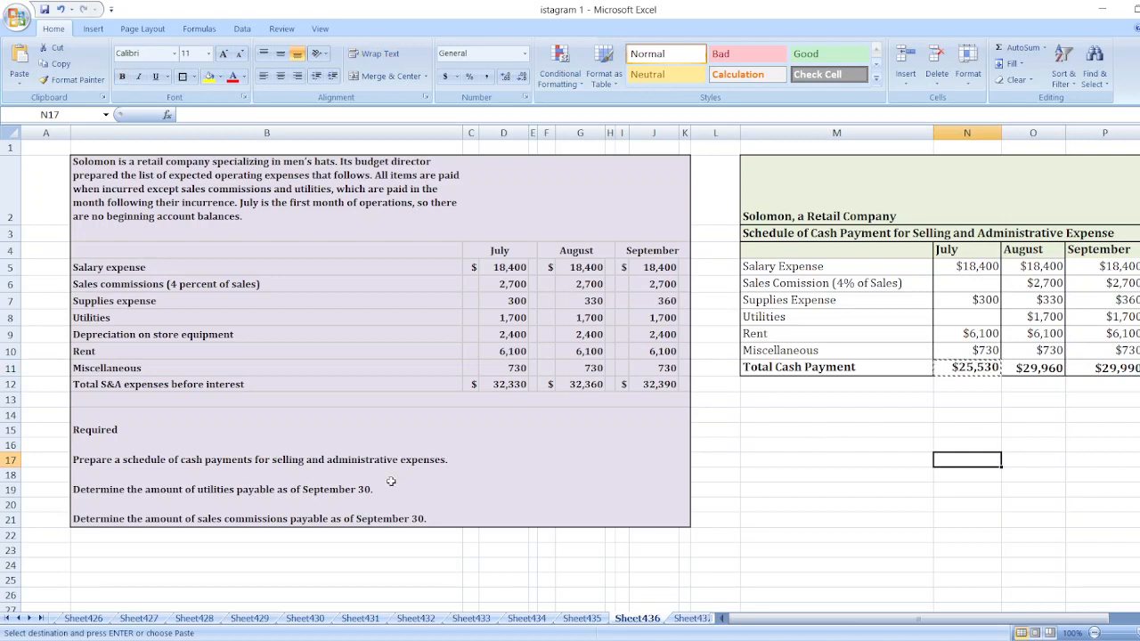
# Enter $1,700 utilities payable in D19 and $2,700 commissions payable in D21, filled yellow
pyautogui.click(504, 490)
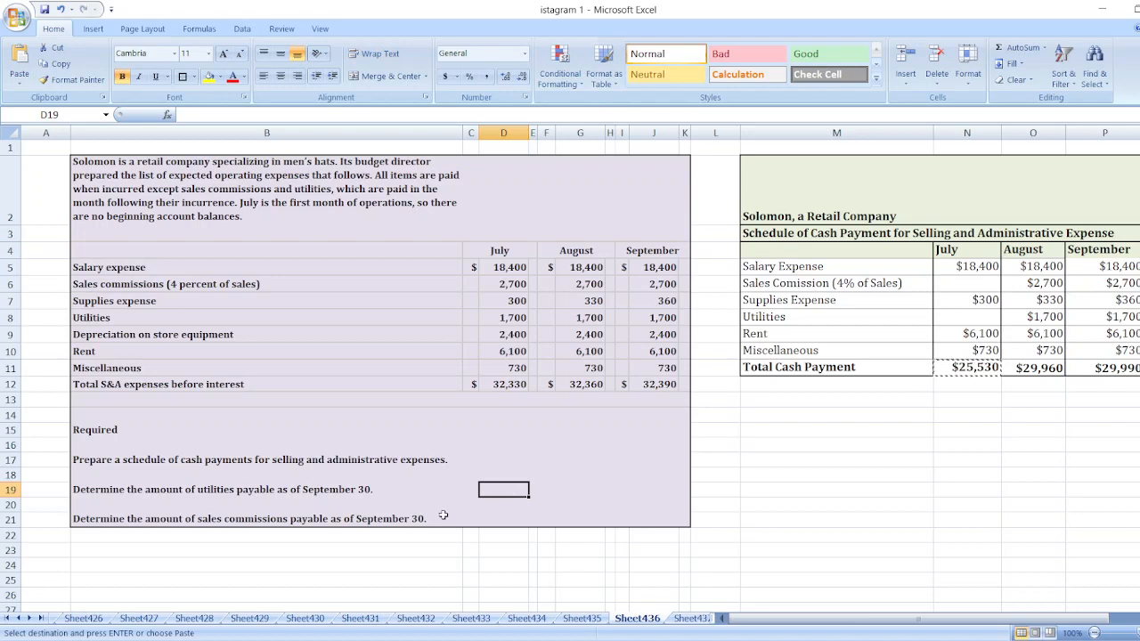
pyautogui.moveTo(395, 506)
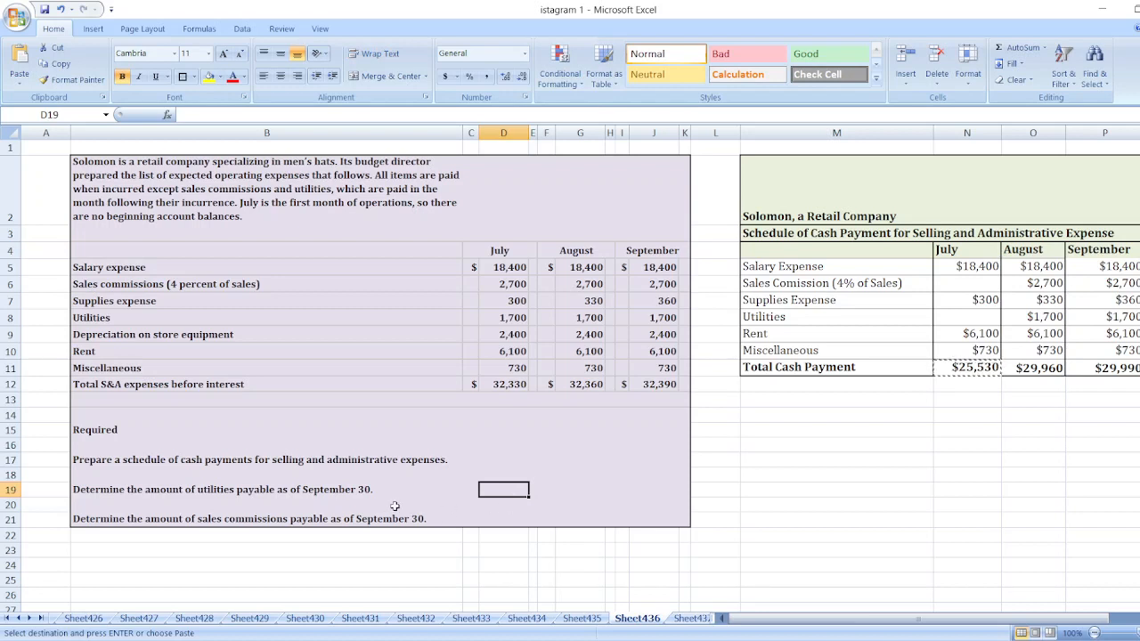
pyautogui.moveTo(354, 321)
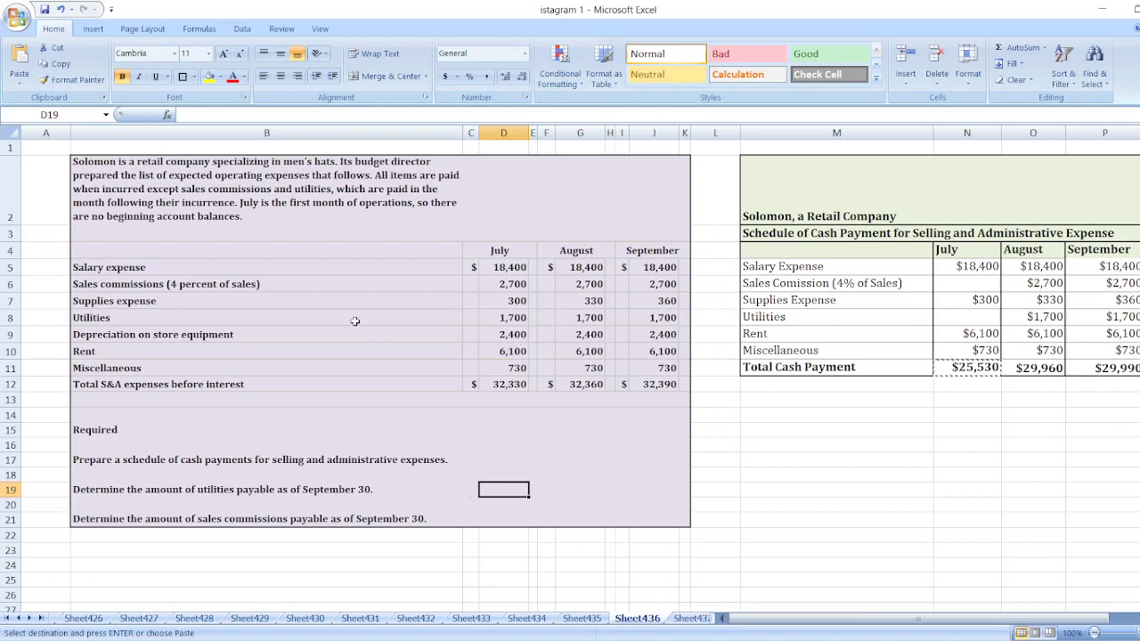
pyautogui.moveTo(575, 325)
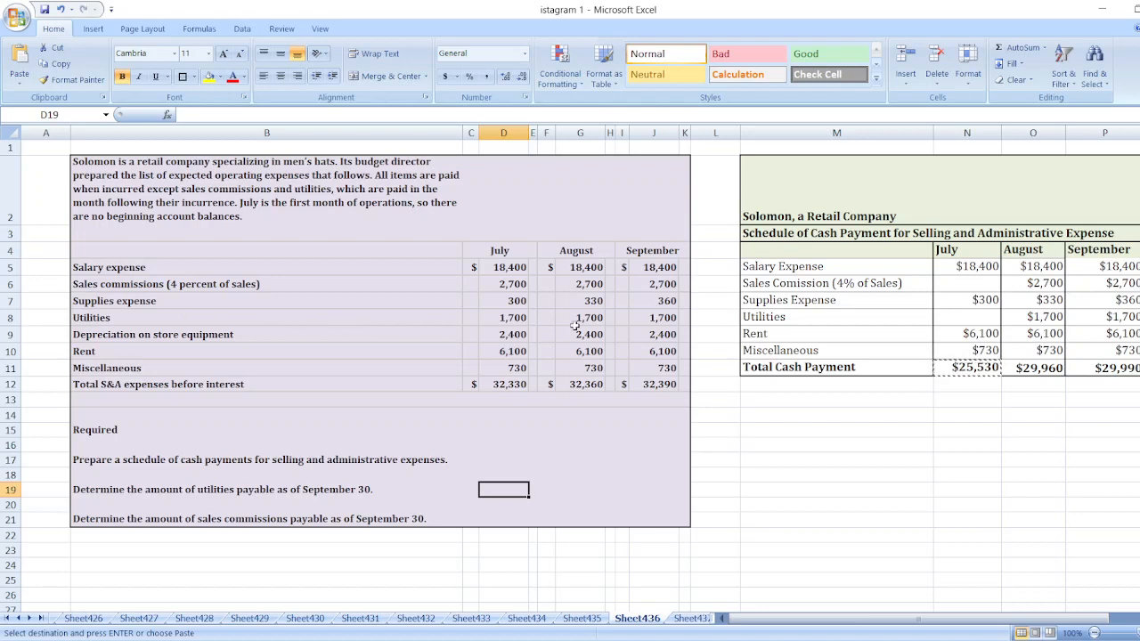
pyautogui.write('$1,0')
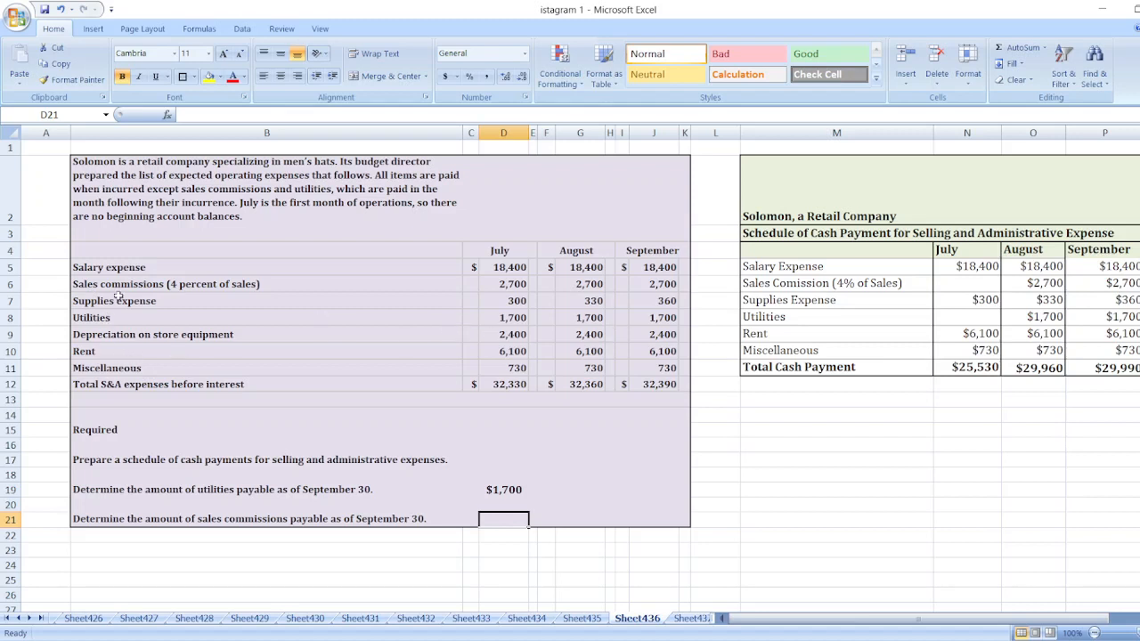
pyautogui.write('$2,7')
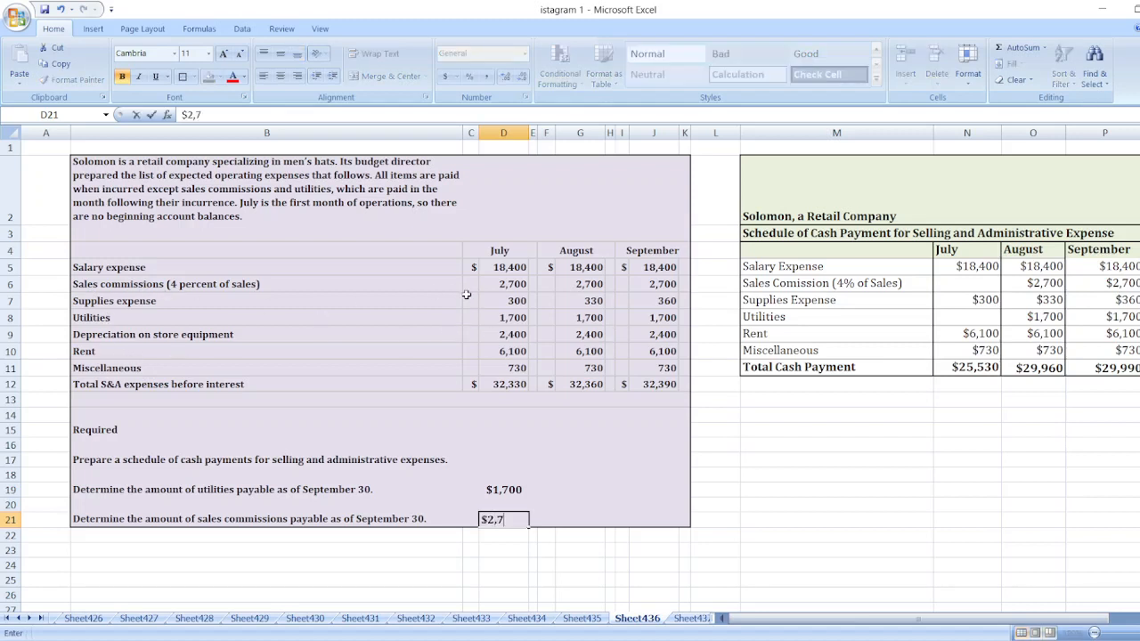
pyautogui.click(504, 489)
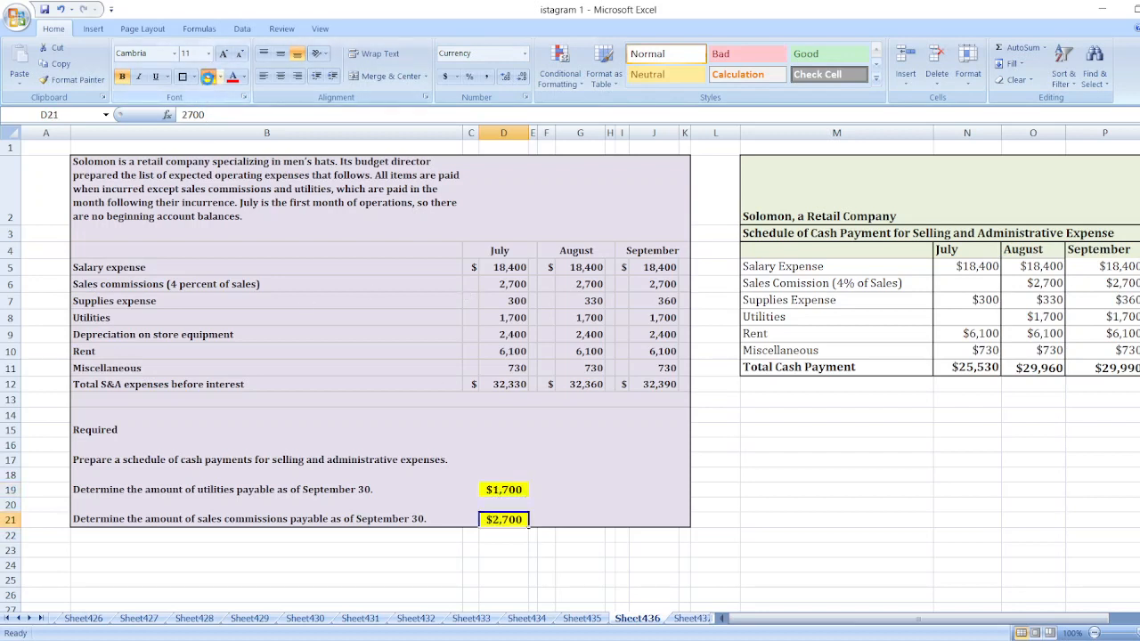
pyautogui.click(836, 520)
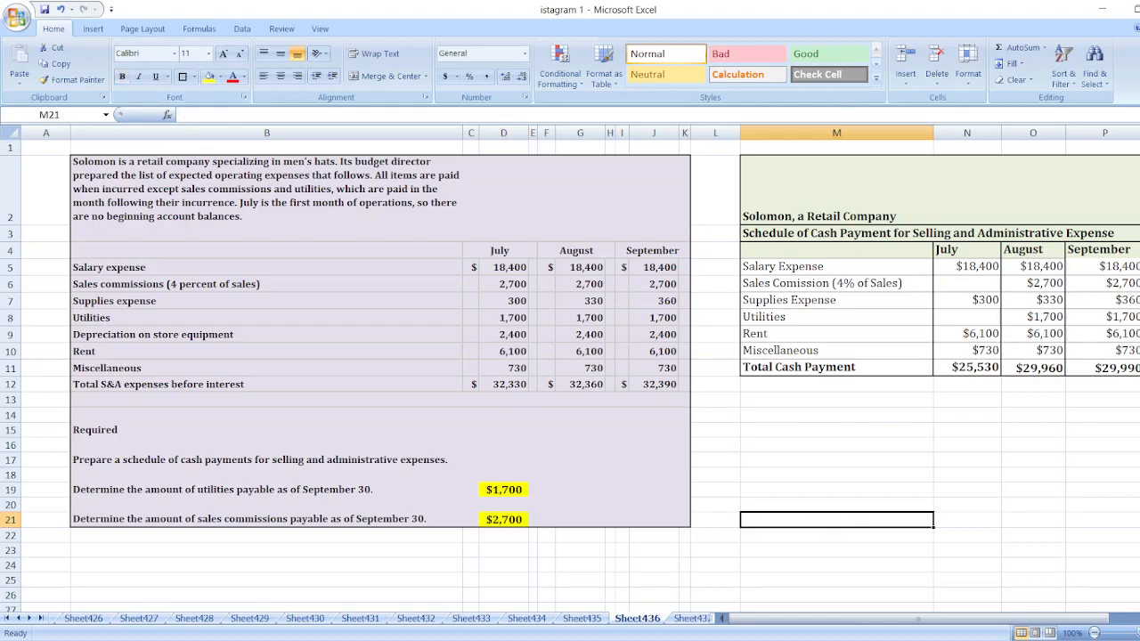